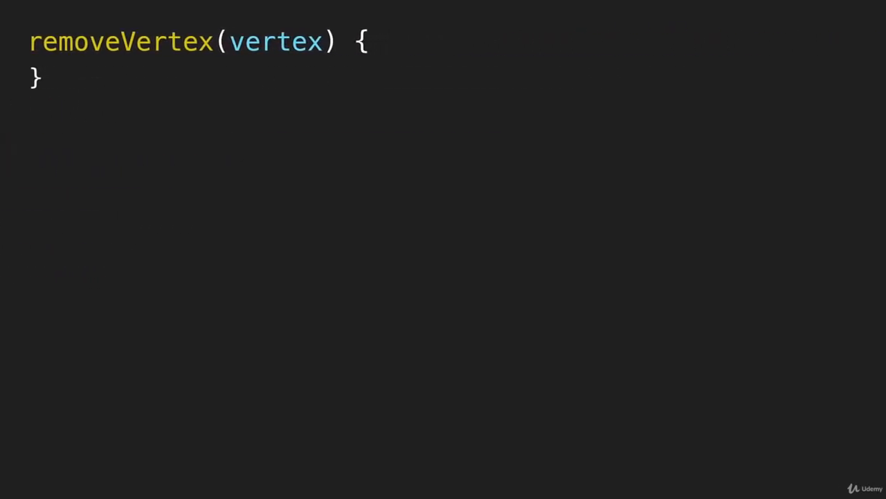
Write a while loop over this.adjacencyList[vertex].length that pops each neighbour into temp.
text(while(this.adjacencyList[vertex].length) {)
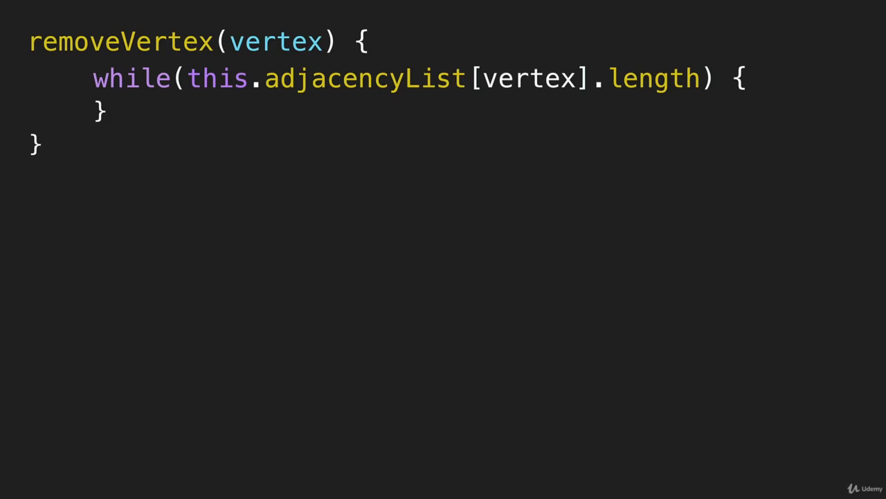
text(let temp = this.adjacencyList[vertex].pop())
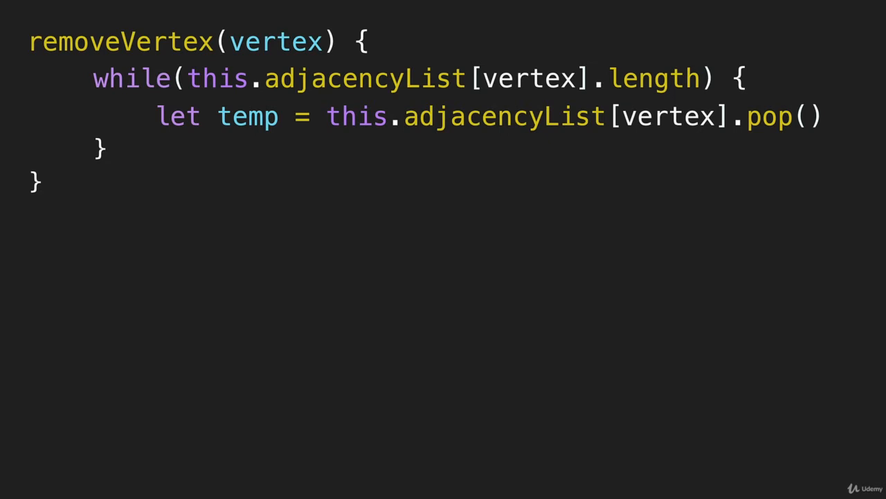
Call this.removeEdge(vertex, temp) inside the loop, then reveal the example adjacency list below.
text(this.removeEdge(vertex, temp))
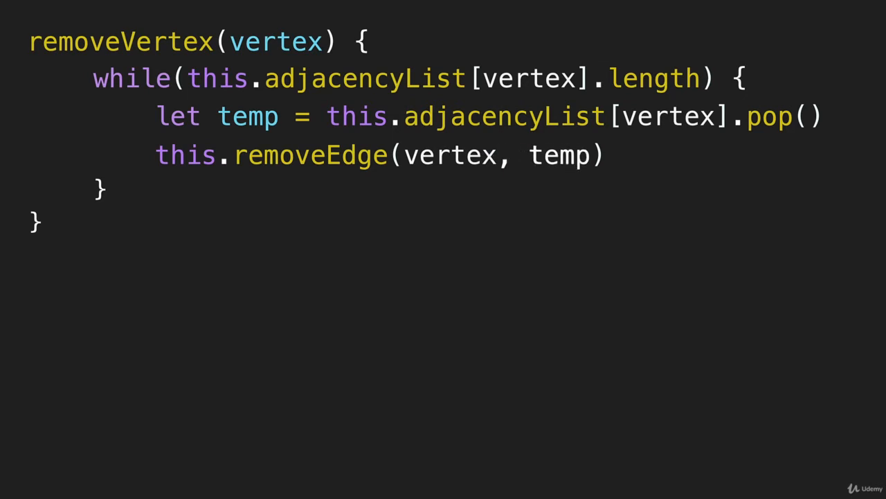
scroll(down, 3)
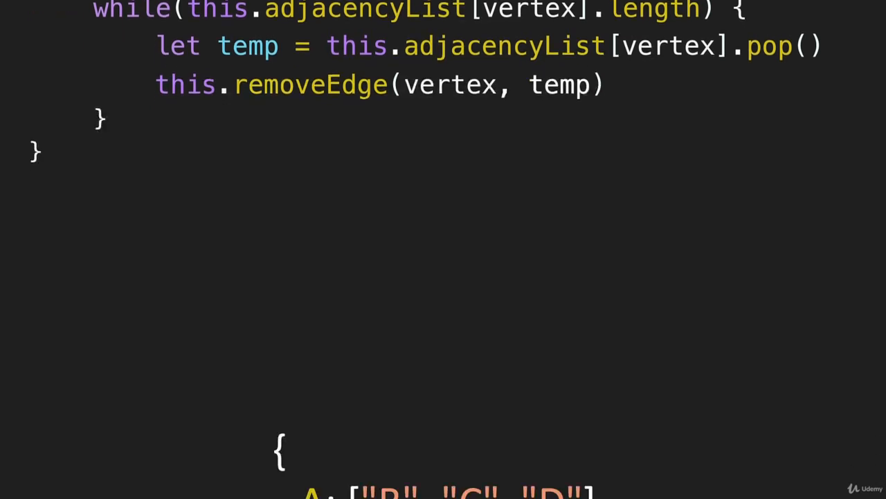
scroll(up, 3)
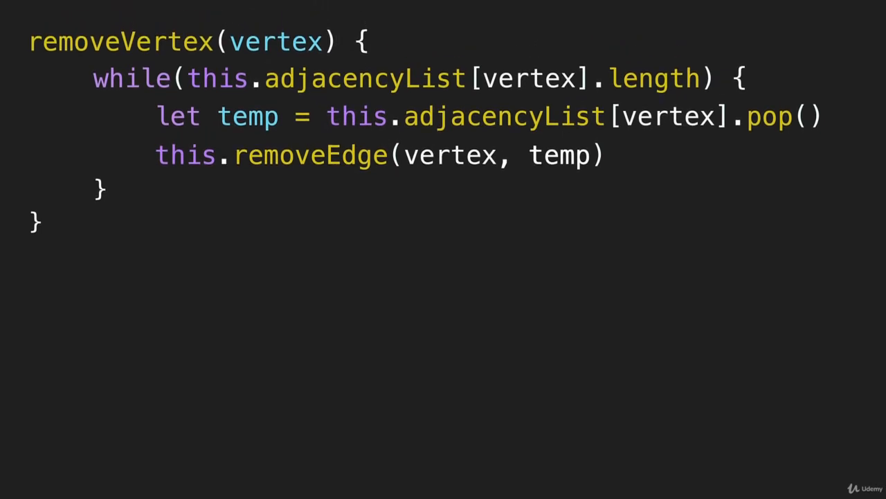
text(delete this.adjacencyList[vertex])
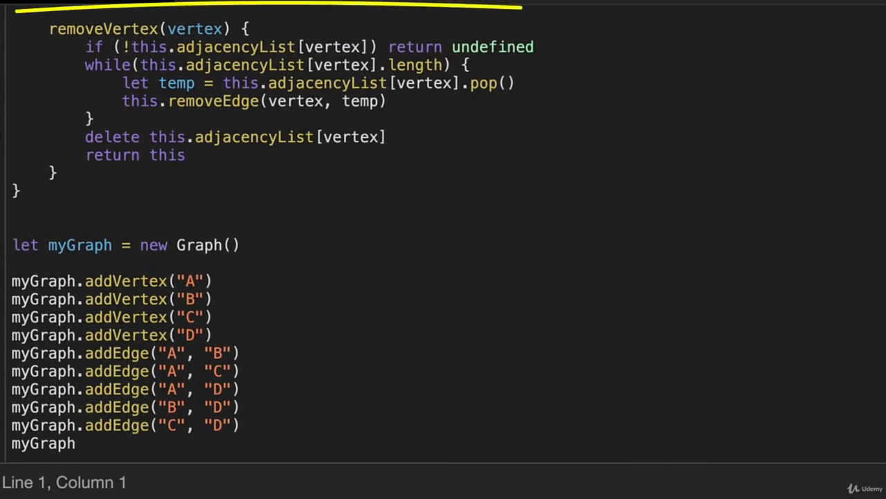
Enlarge the console and expand the Graph output to show A:[B,C,D], B:[A,D], C:[A,D], D:[A,B,C].
drag(27, 14, 540, 201)
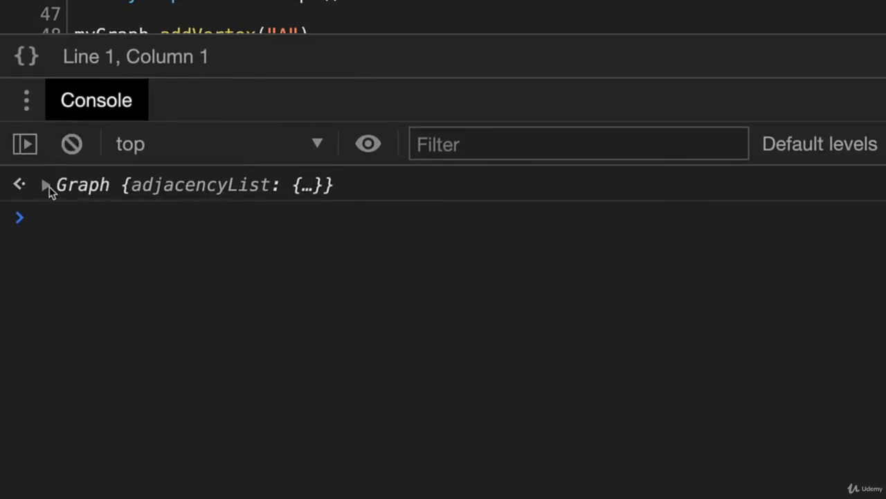
click(45, 184)
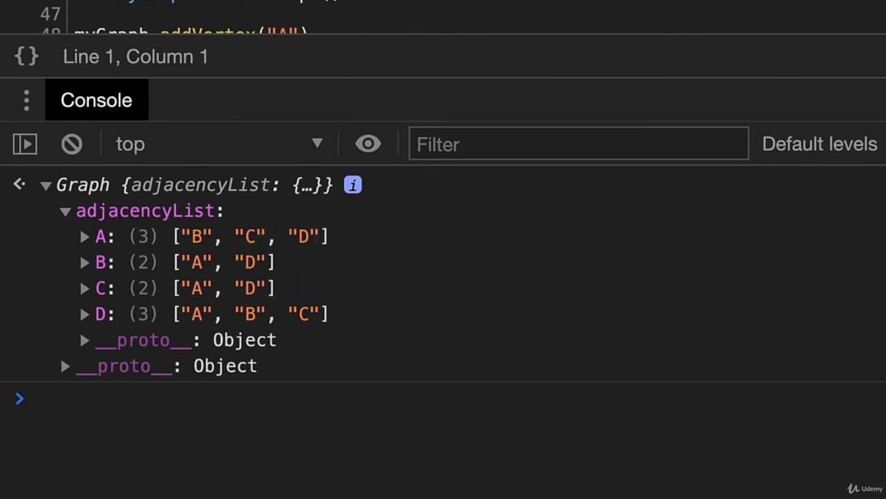
mouse_move(702, 194)
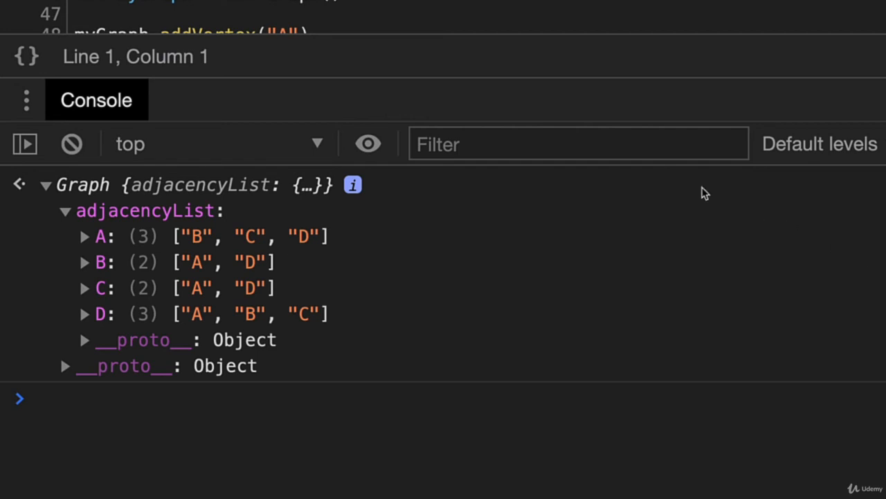
Run myGraph.removeVertex("D") returning the graph, then removeVertex("E") returning undefined.
click(69, 144)
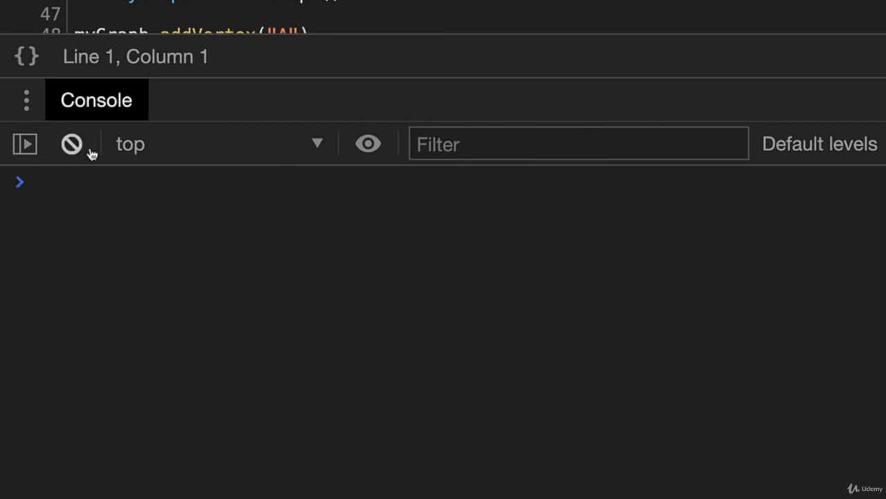
text(myGraph.removeVertex("D"))
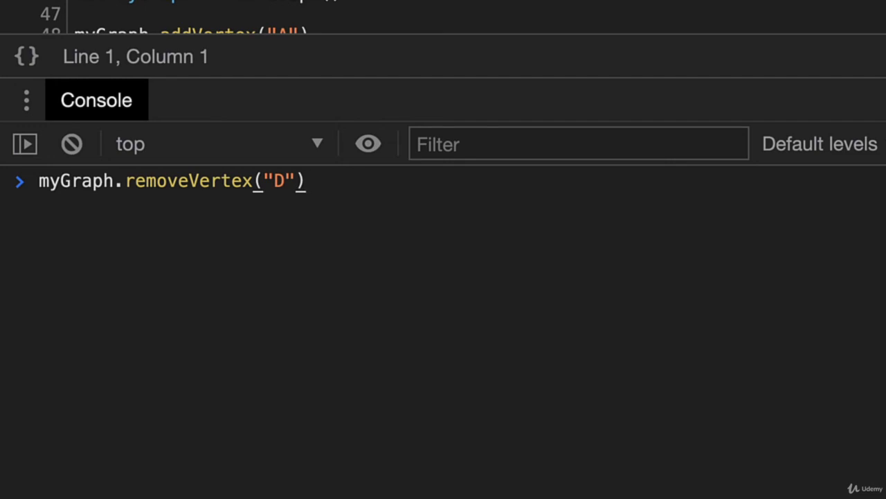
key(Enter)
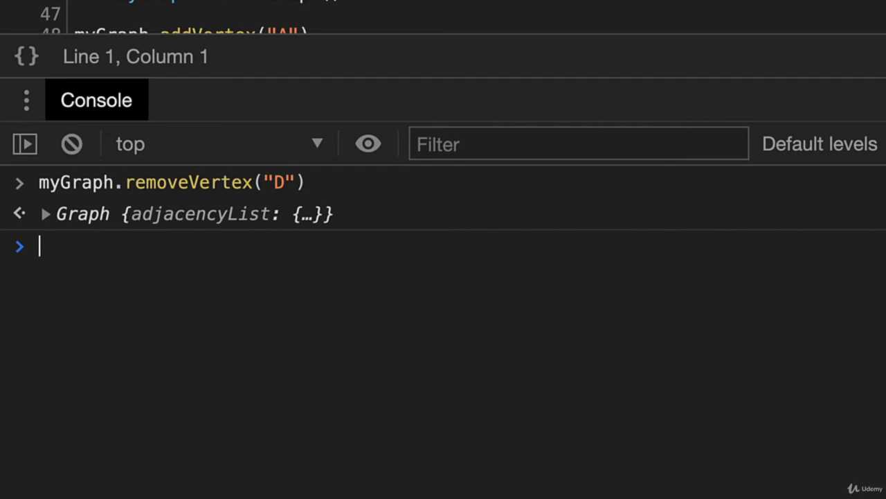
text(myGraph.removeVertex(""))
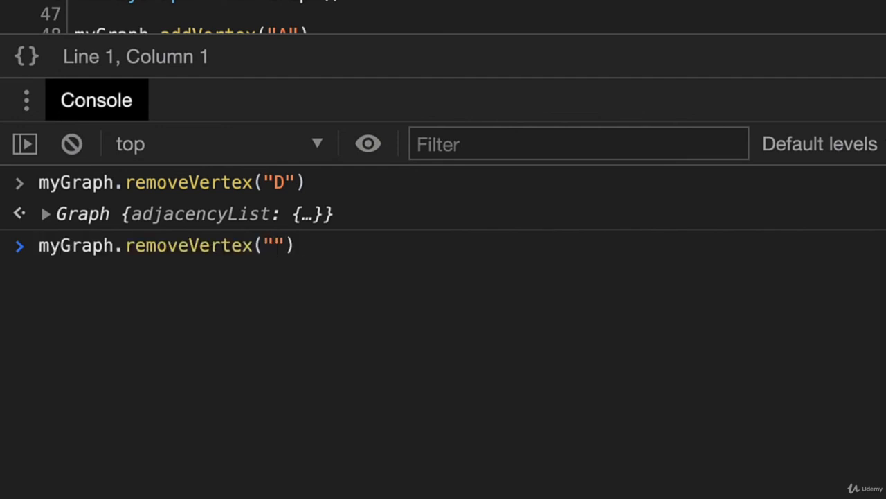
text(E)
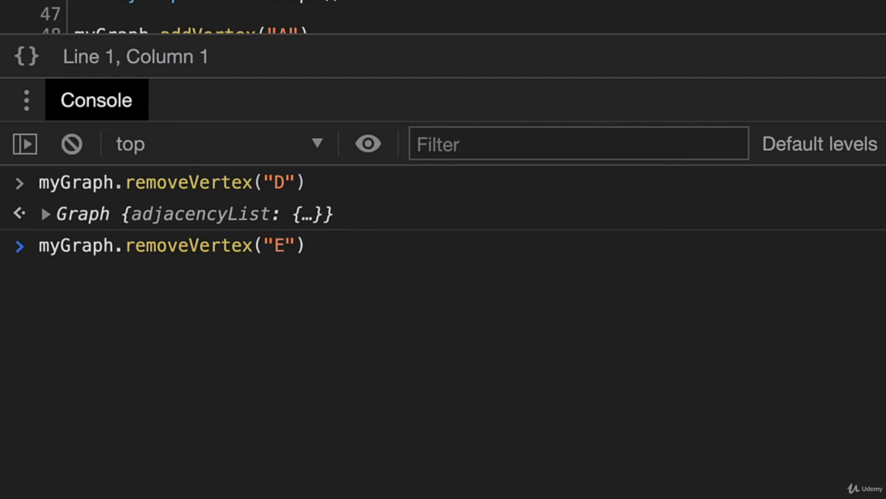
key(Enter)
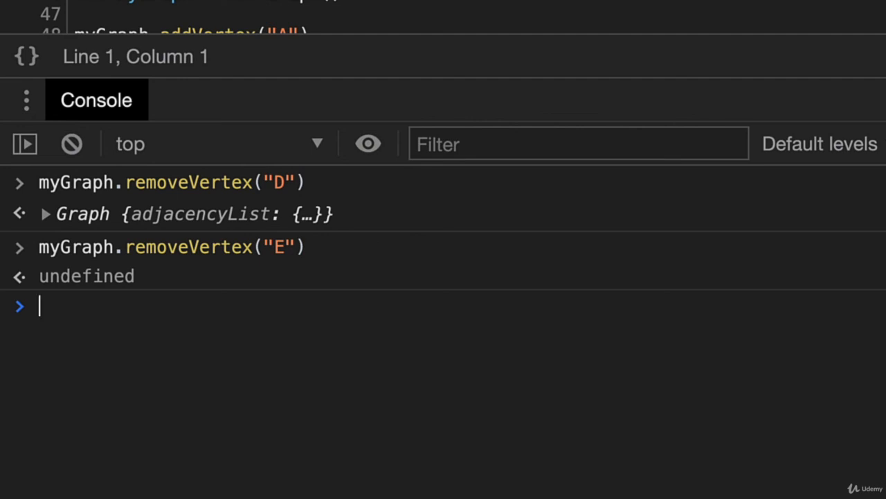
Log myGraph and expand it to confirm A:[B,C], B:[A], C:[A] remain.
text(myGraph)
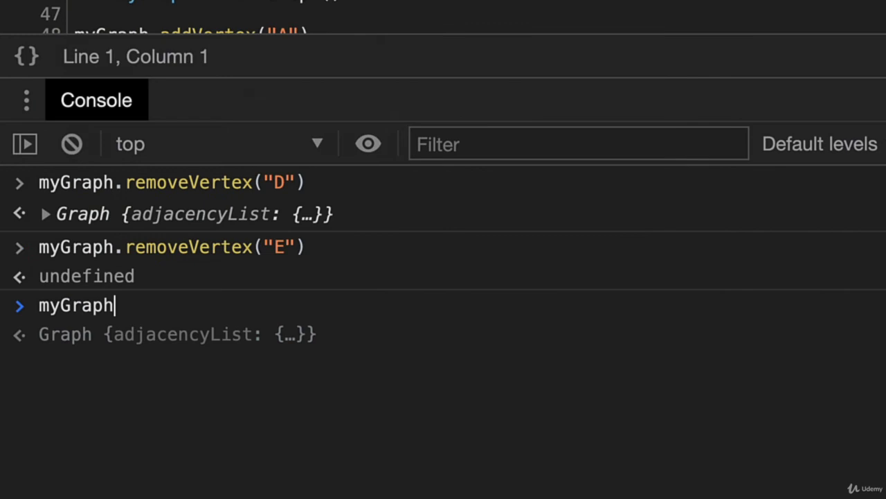
key(Enter)
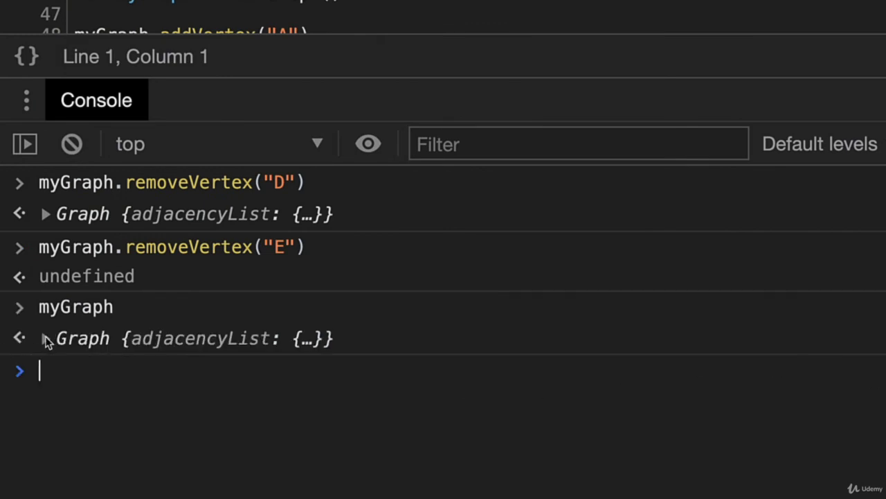
click(45, 338)
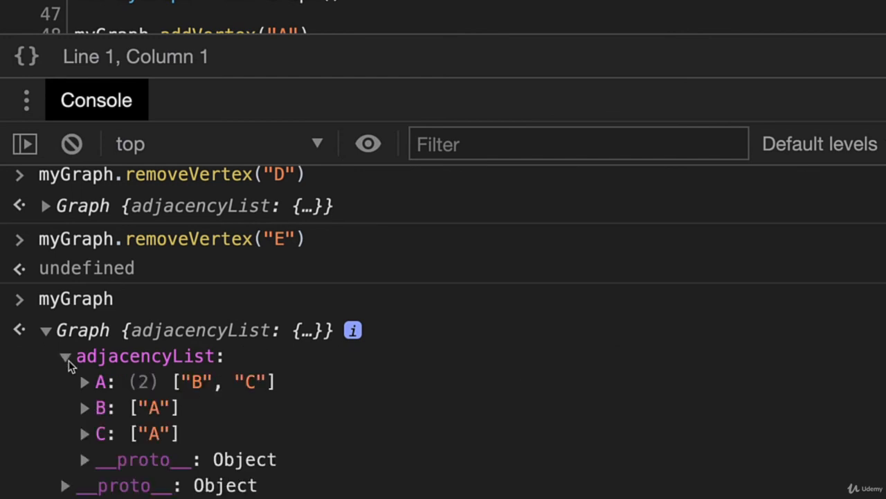